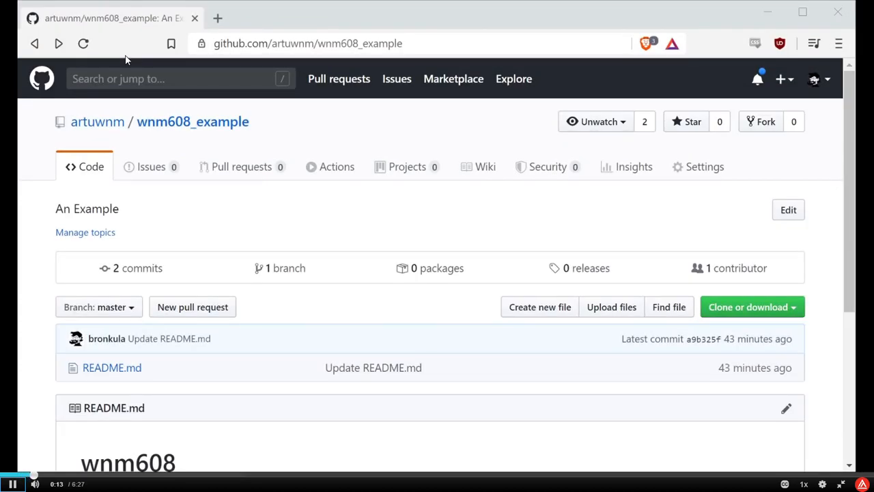
mouse_move(481, 317)
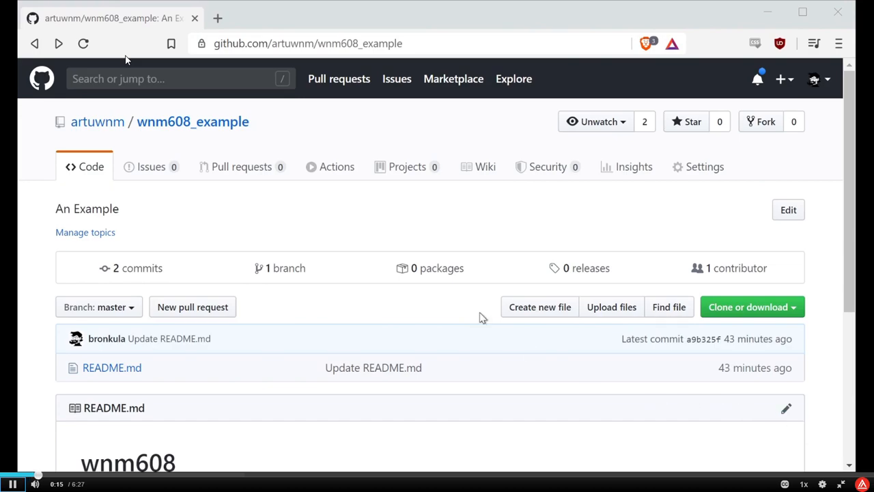
mouse_move(303, 150)
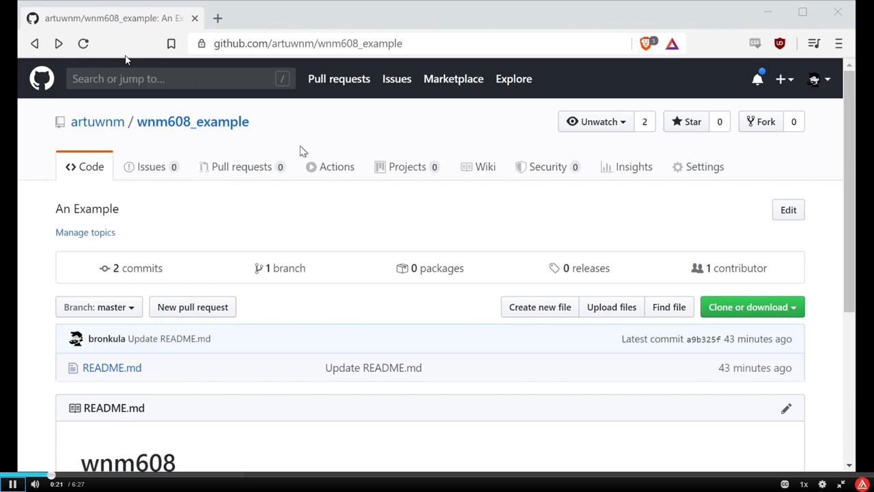
mouse_move(770, 145)
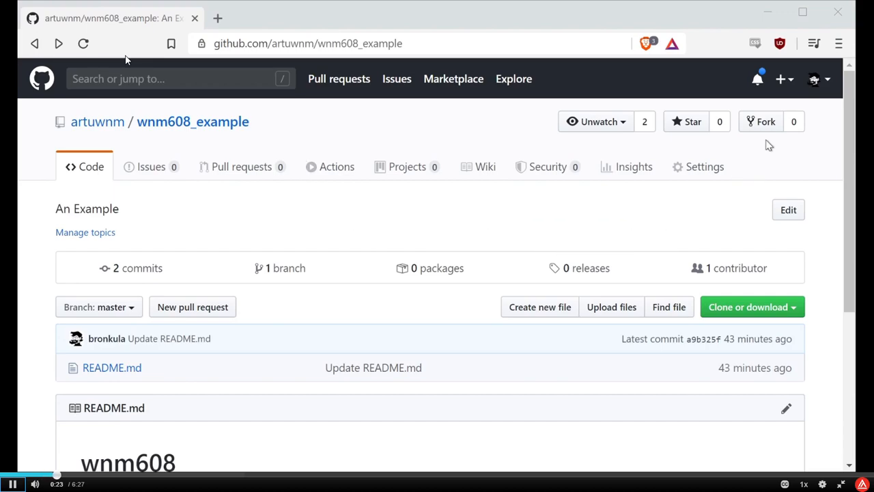
mouse_move(760, 122)
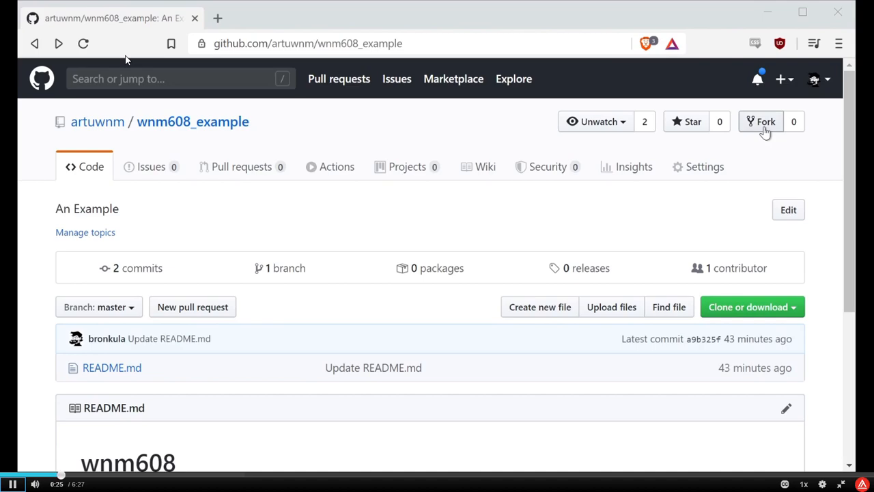
- Fork the wnm608_example repository into your own bronkula account
left_click(760, 120)
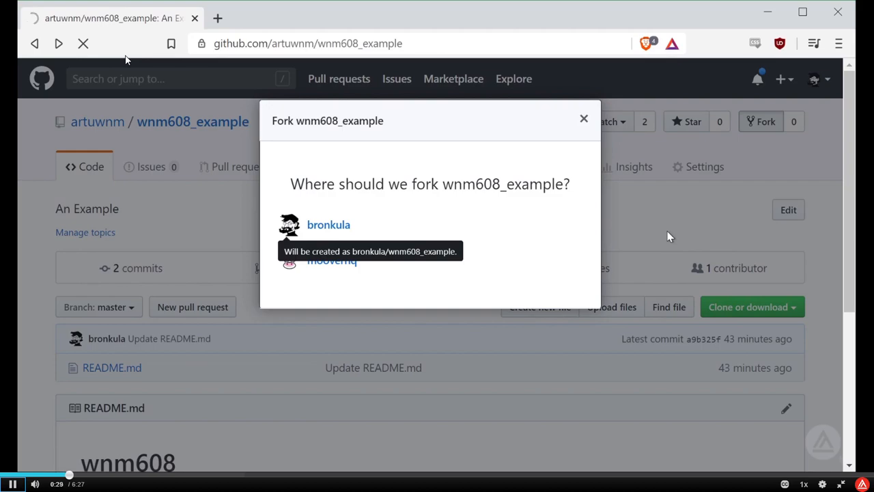
left_click(328, 224)
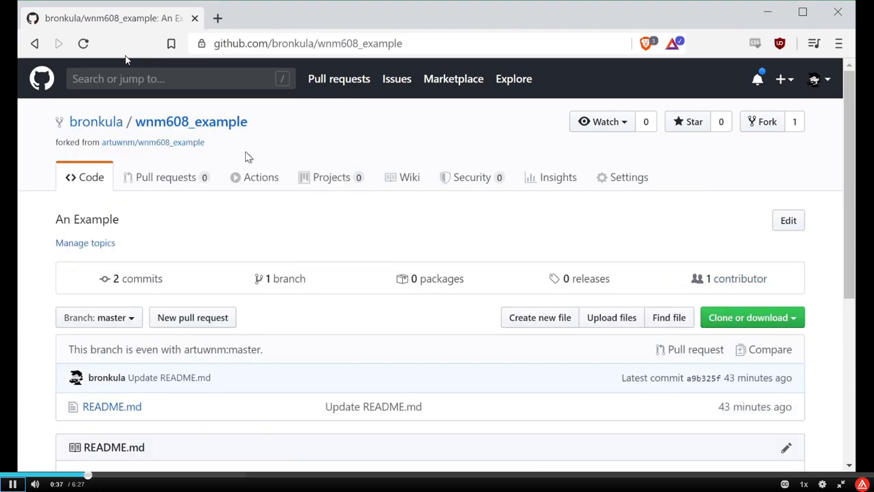
mouse_move(96, 120)
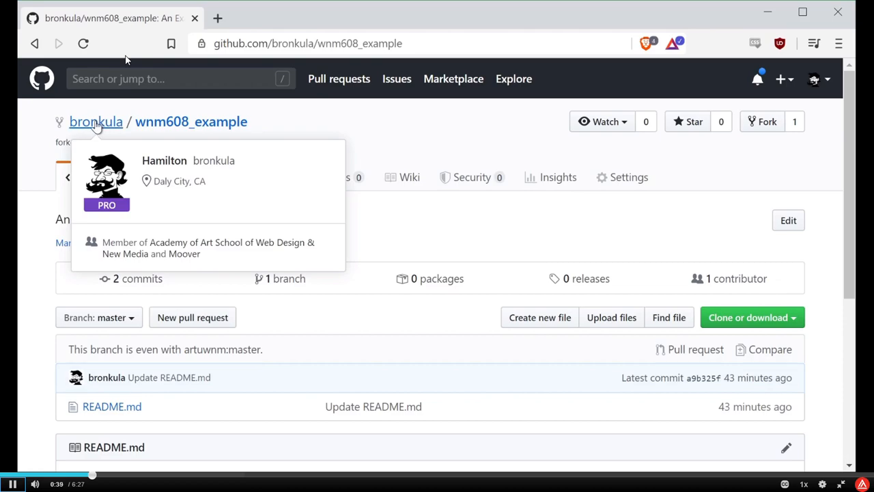
mouse_move(311, 138)
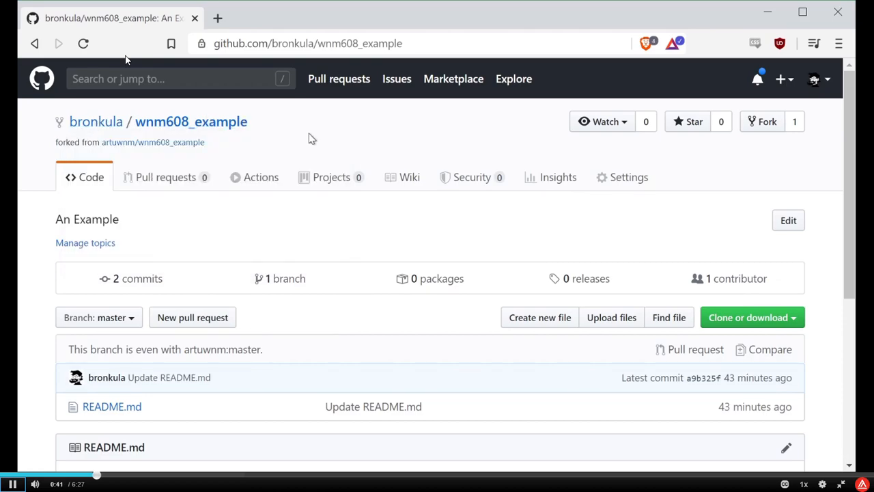
mouse_move(141, 157)
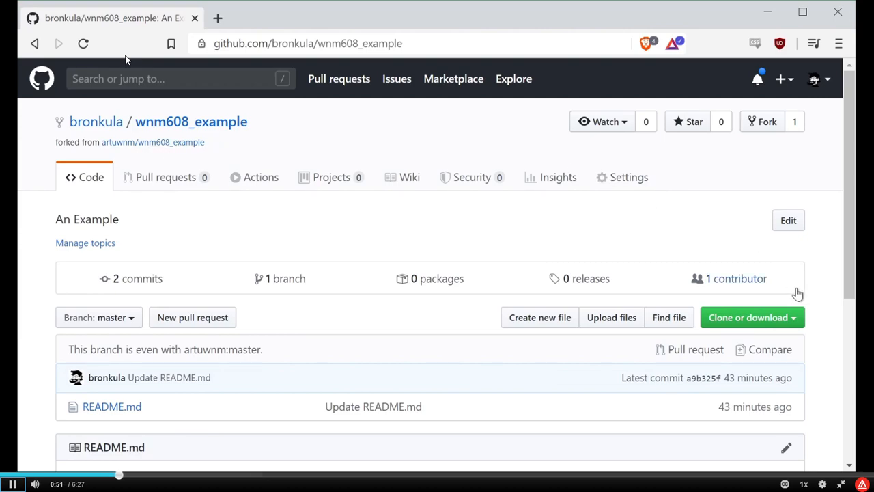
- Review the Clone or download area of the forked wnm608_example repository
left_click(749, 317)
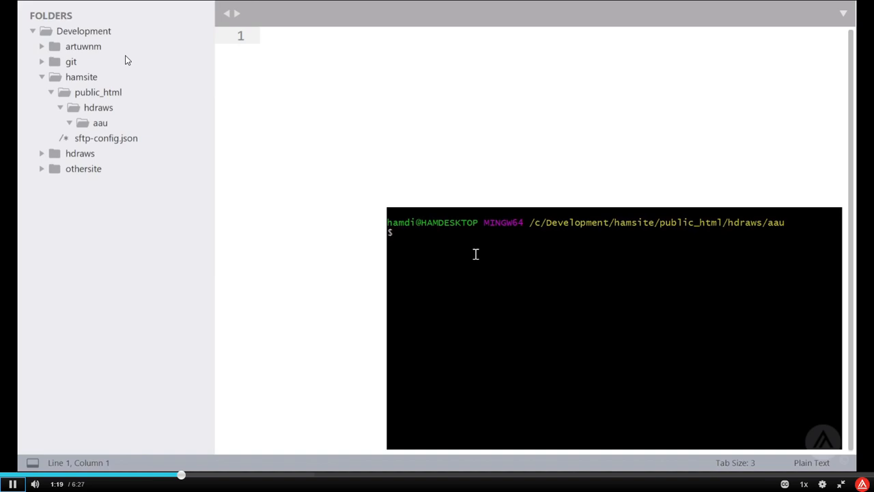
type("git l")
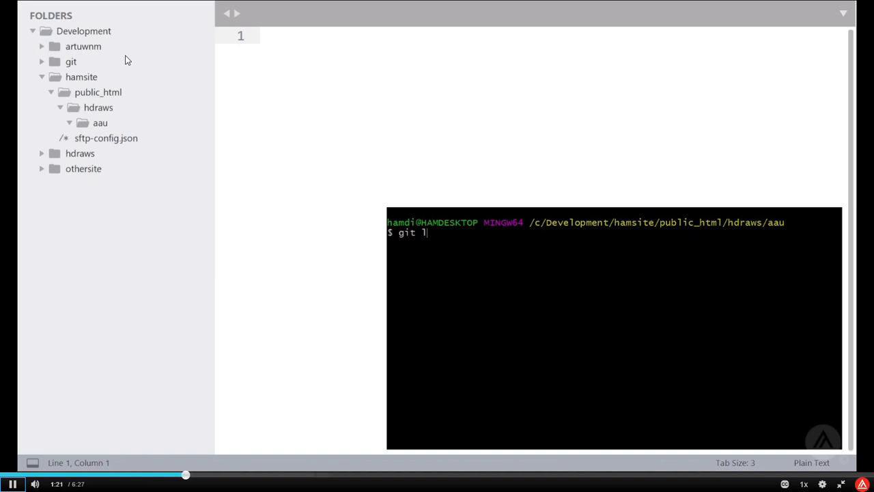
type("clone")
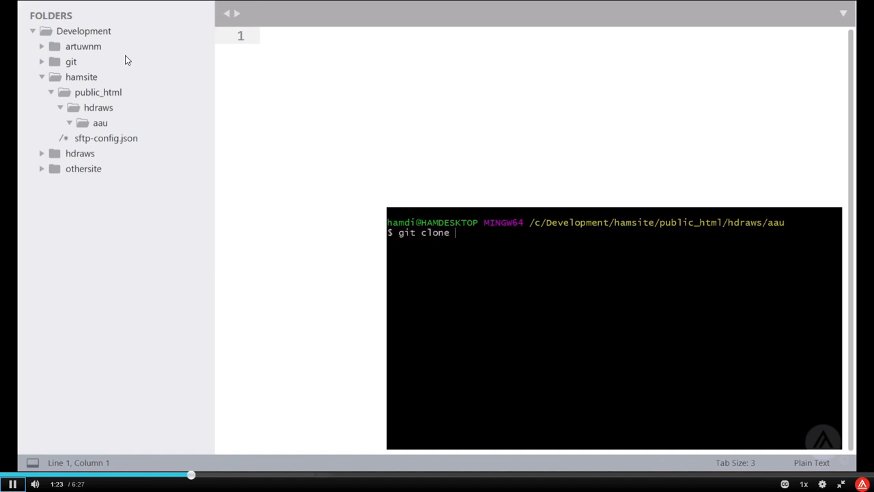
type("https://github.com/bronkula/wnm608_example.git")
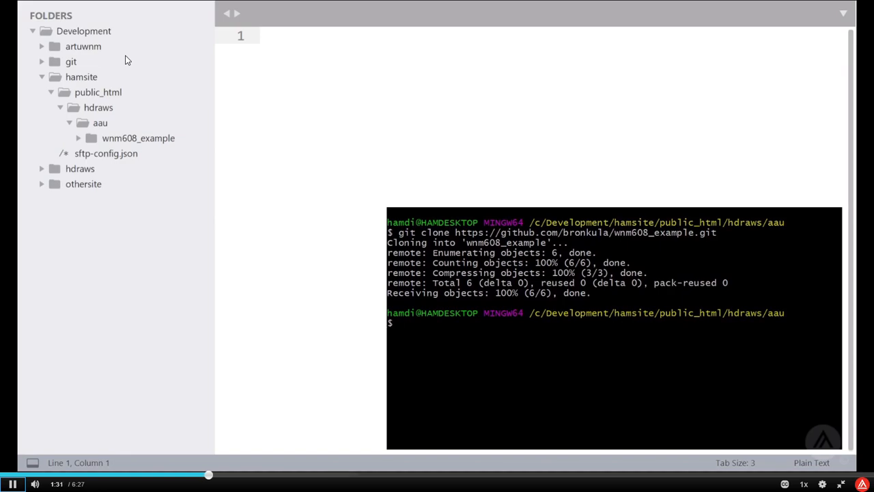
- Abandon the sidebar rename and rename wnm608_example to wnm608 with mv in the terminal
left_click(138, 138)
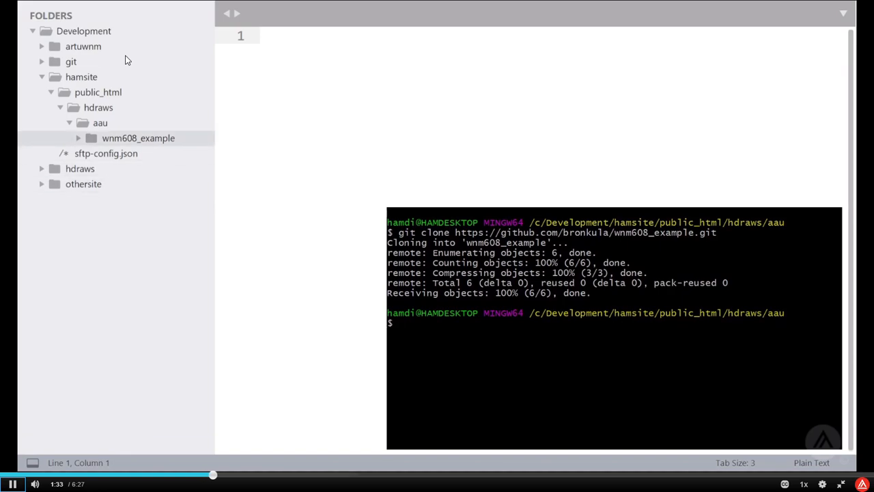
left_click(78, 138)
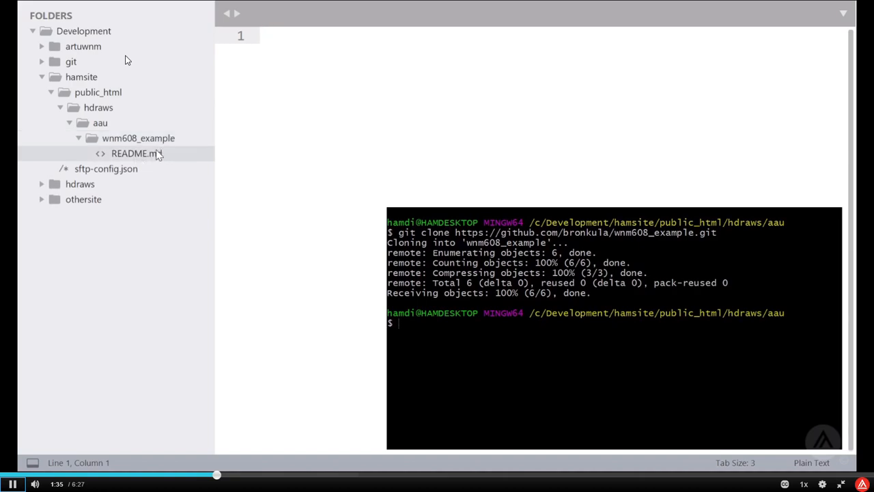
mouse_move(161, 153)
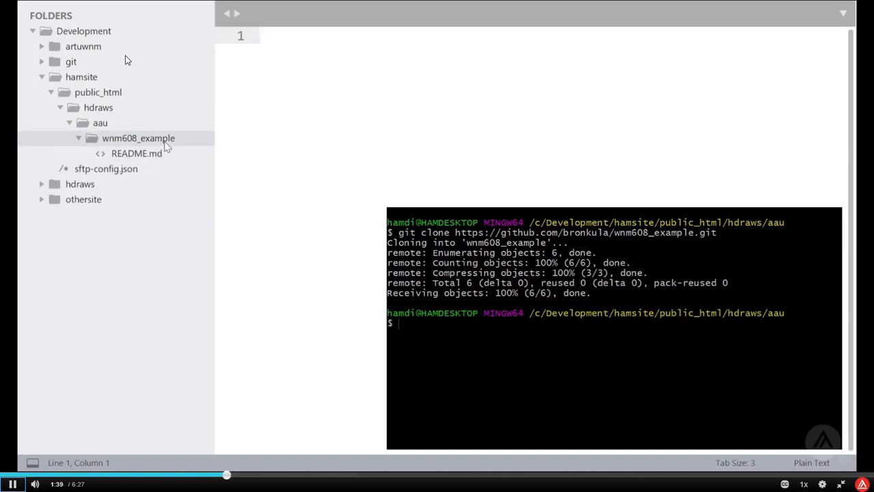
mouse_move(194, 169)
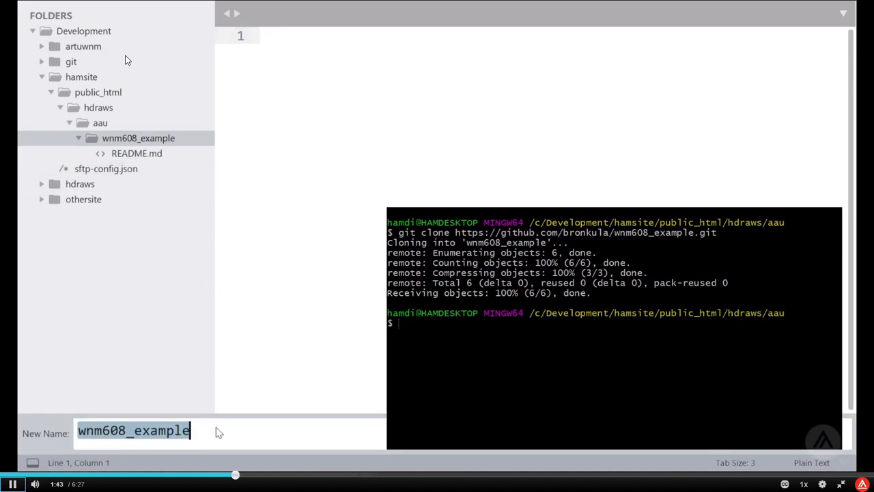
key("BackSpace")
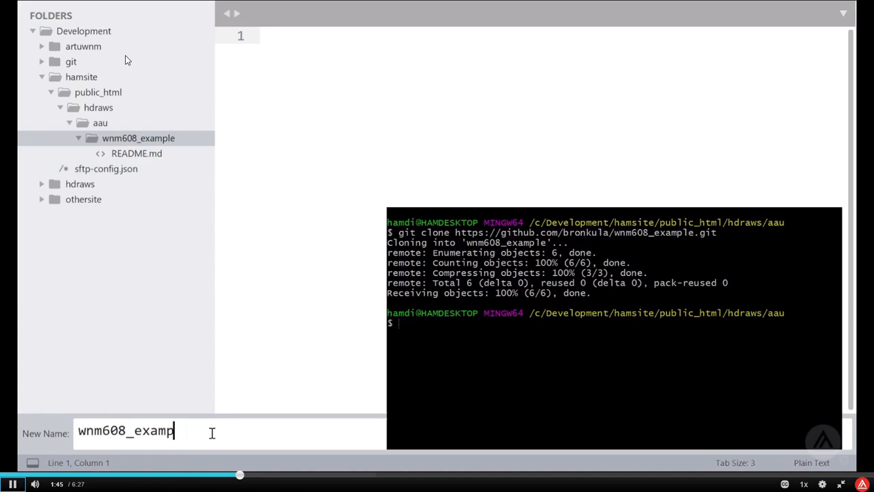
key("Return")
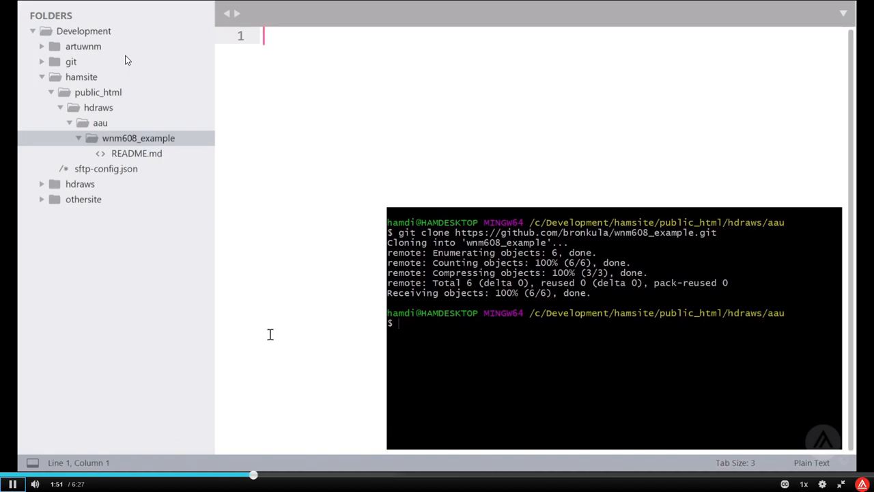
mouse_move(777, 71)
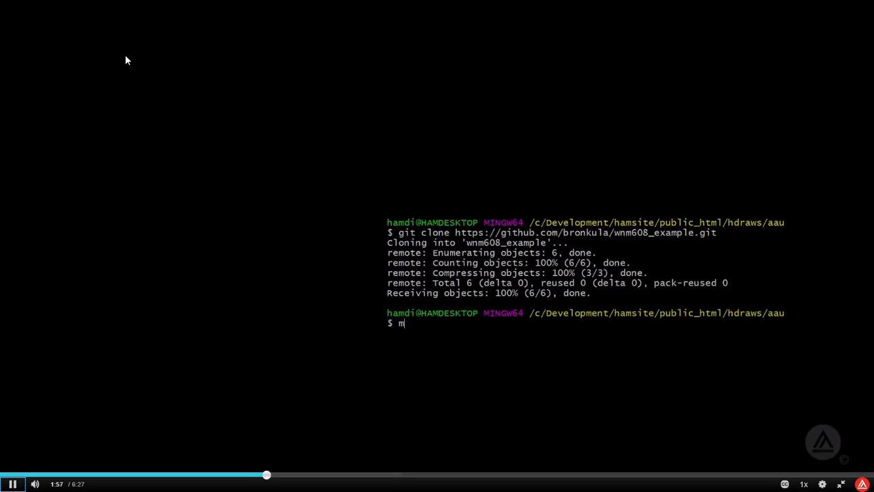
type("v")
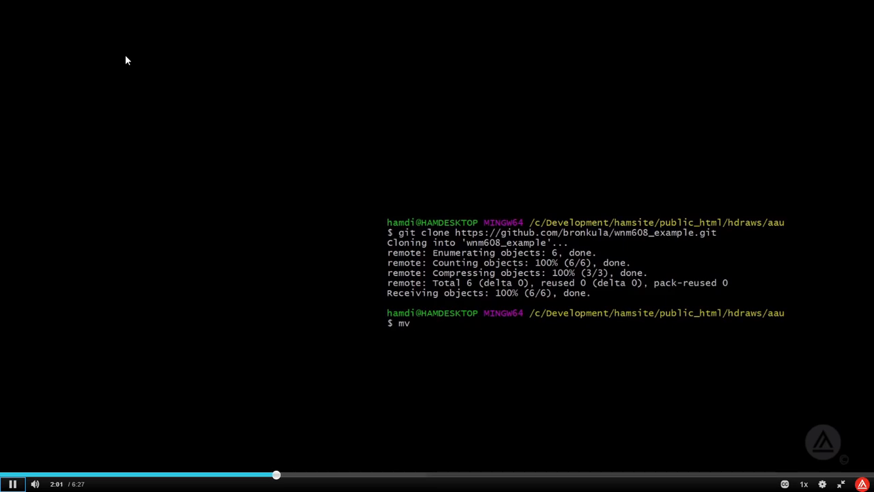
type("wnm608_example wnm608")
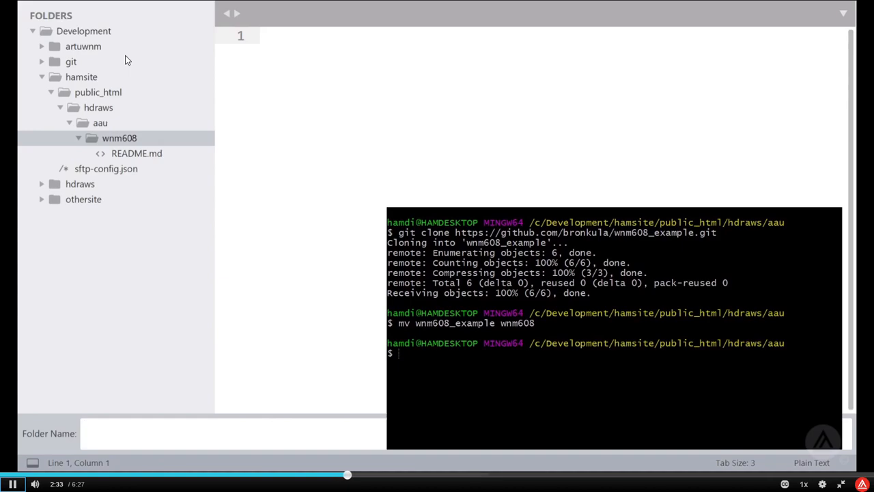
- Create a cline.hamilton student folder inside wnm608 and select it
type("cli")
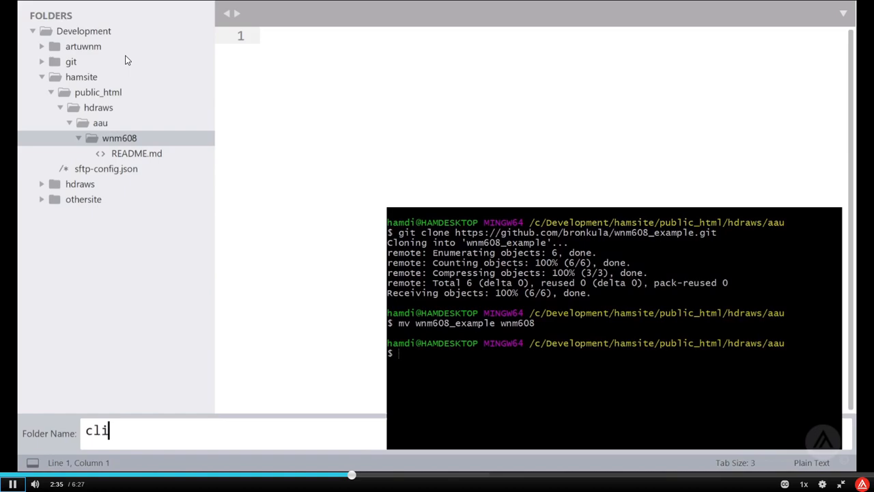
type("ne.hamilton")
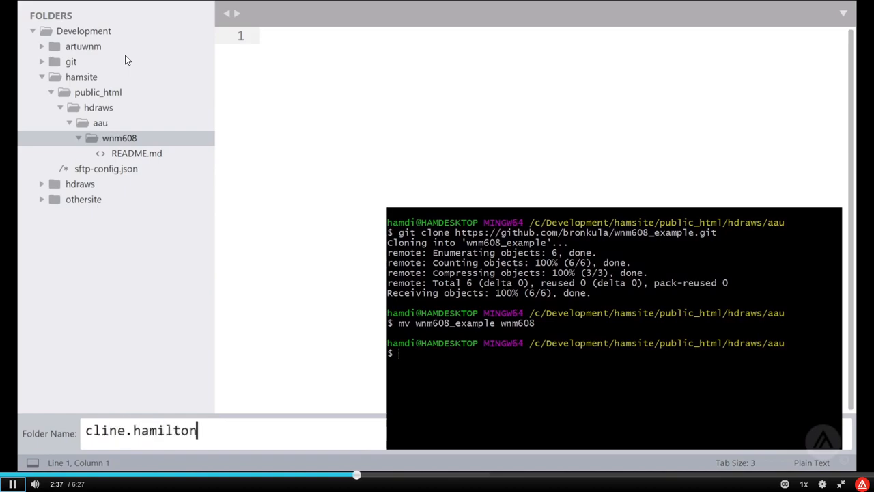
key("Return")
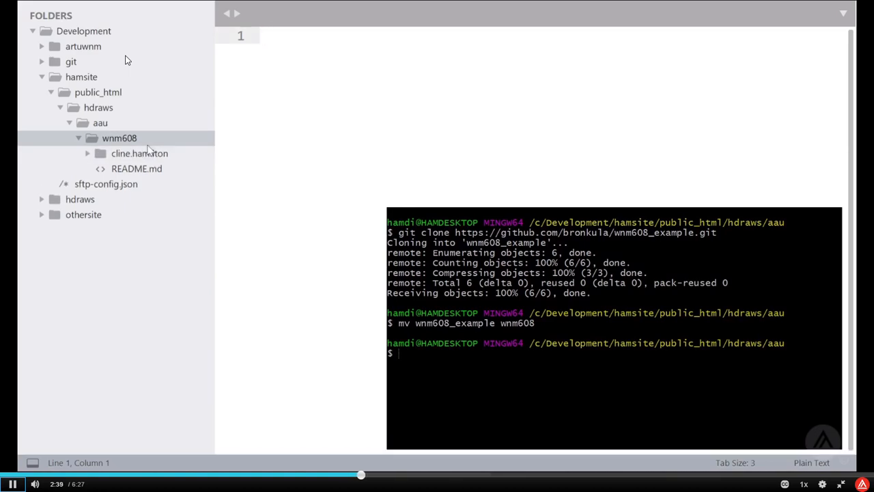
left_click(140, 153)
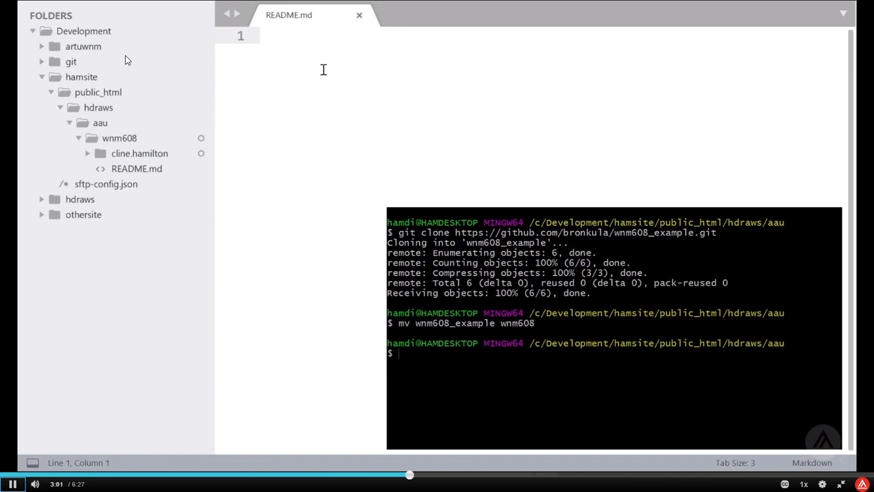
mouse_move(293, 79)
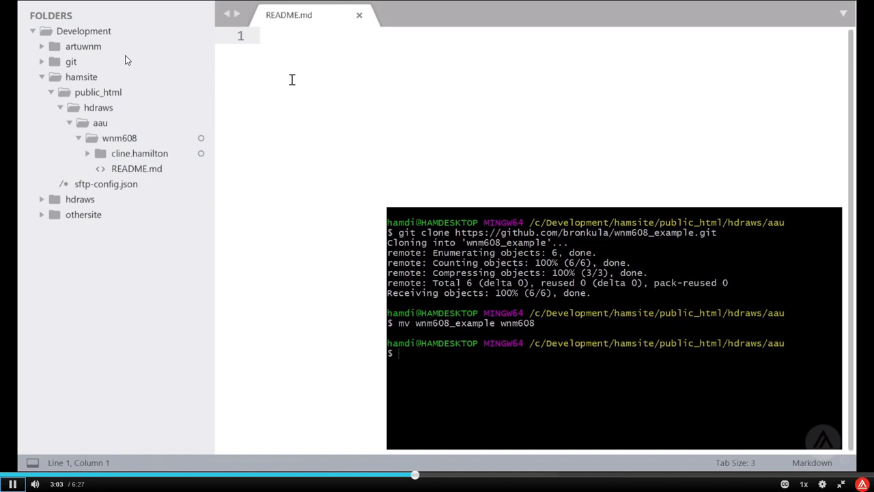
type("#")
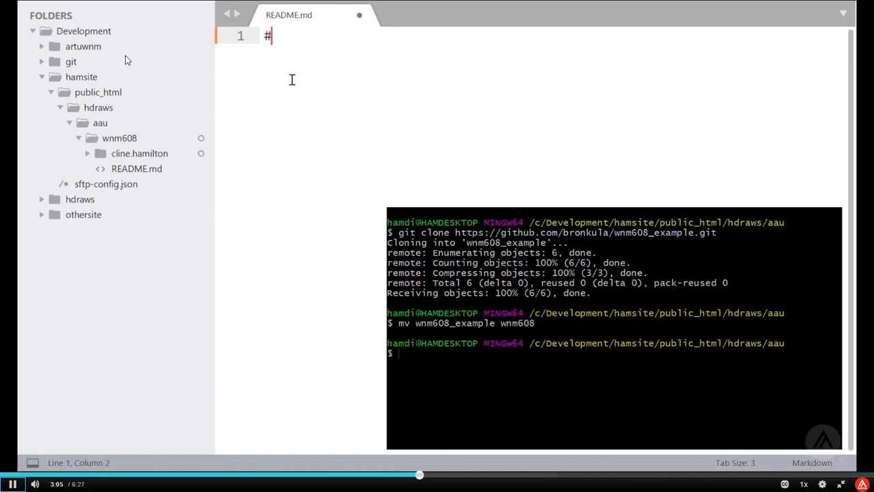
type("Hamilton Cline")
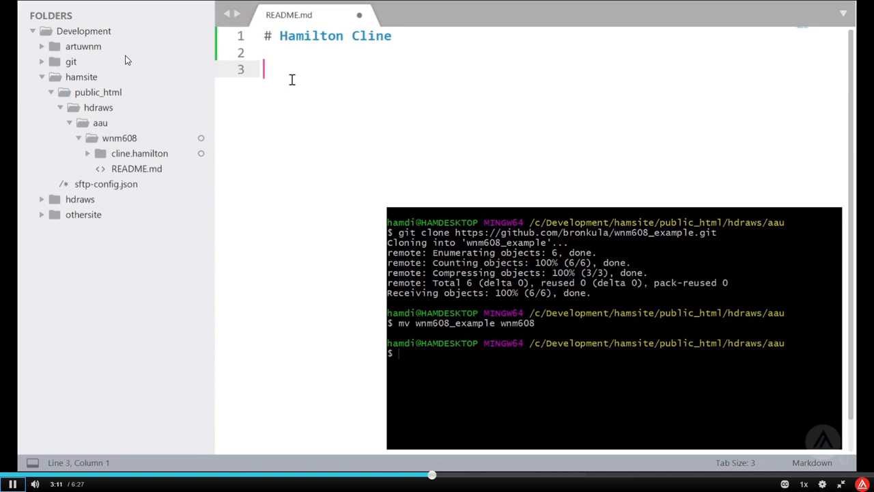
type("- https://h")
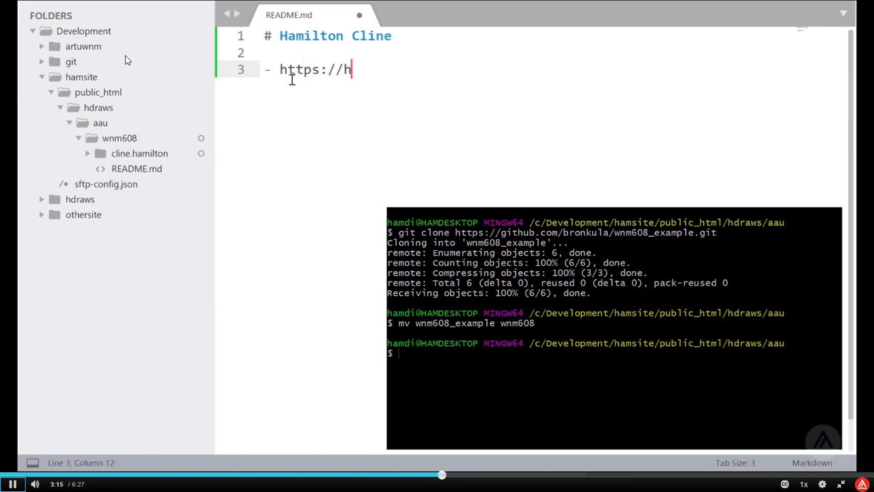
type("draws.com")
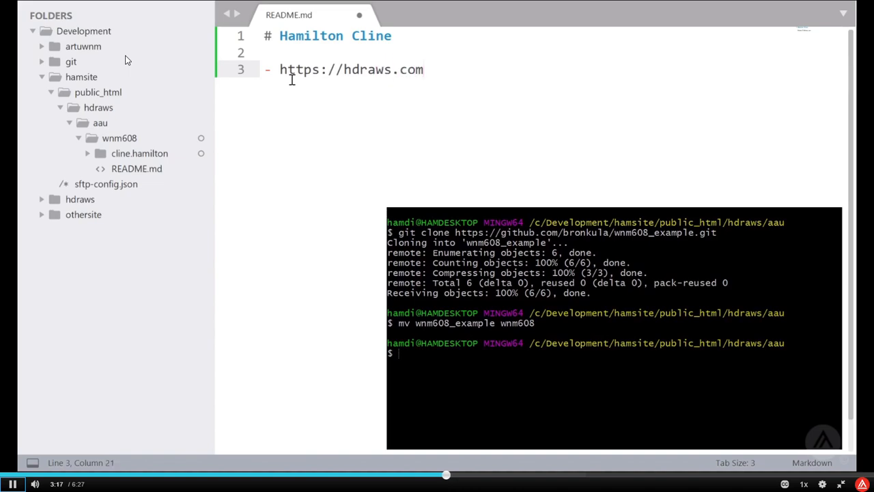
key("ctrl+s")
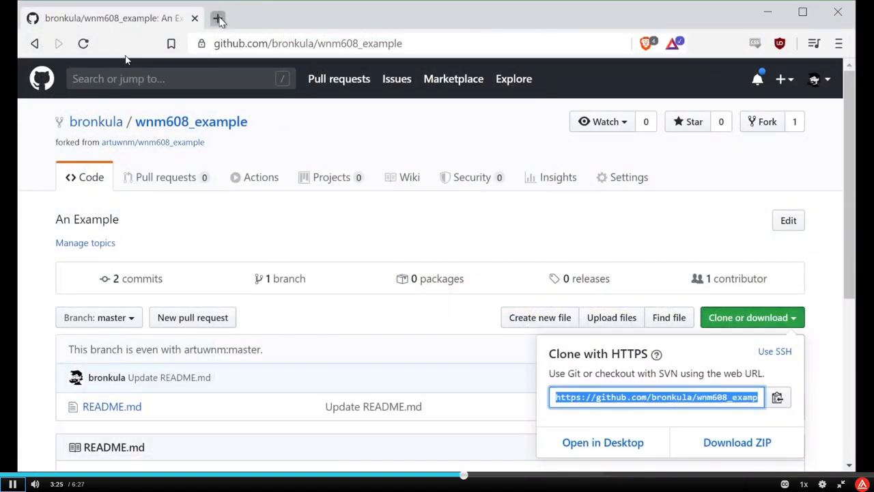
- View hdraws.com/aau/wnm608/cline.hamilton/README.md in a new tab, then return to the GitHub fork
left_click(218, 17)
type("hdraws.com/aau/wnm608/")
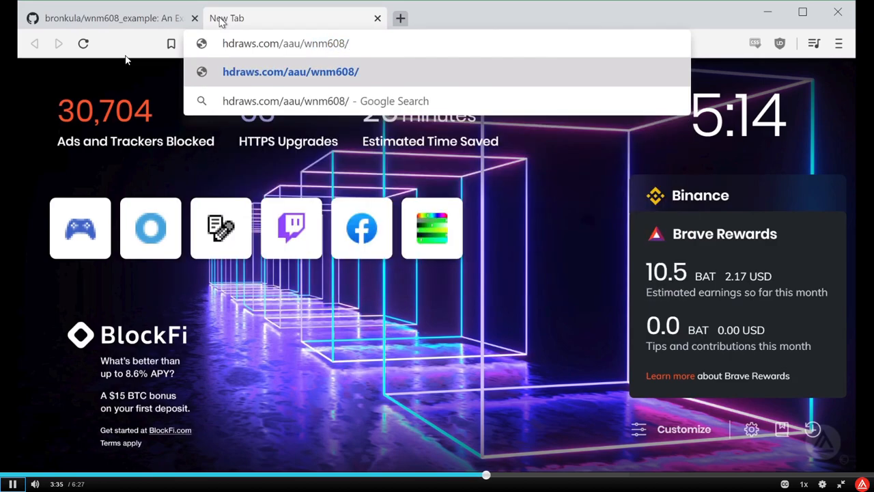
type("clin")
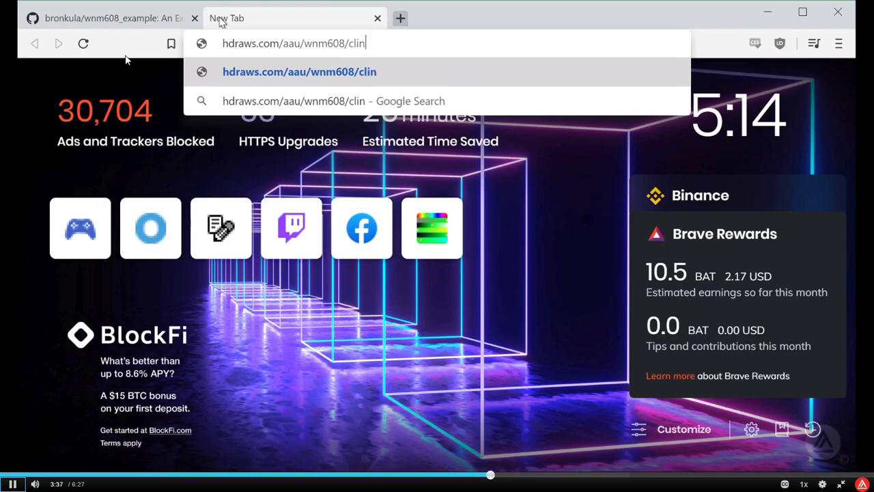
type("e.hamilton")
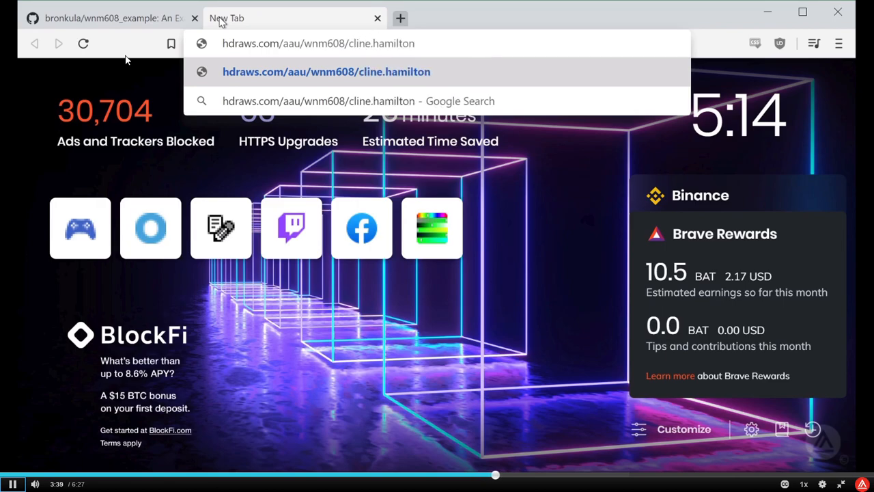
type("/README.md")
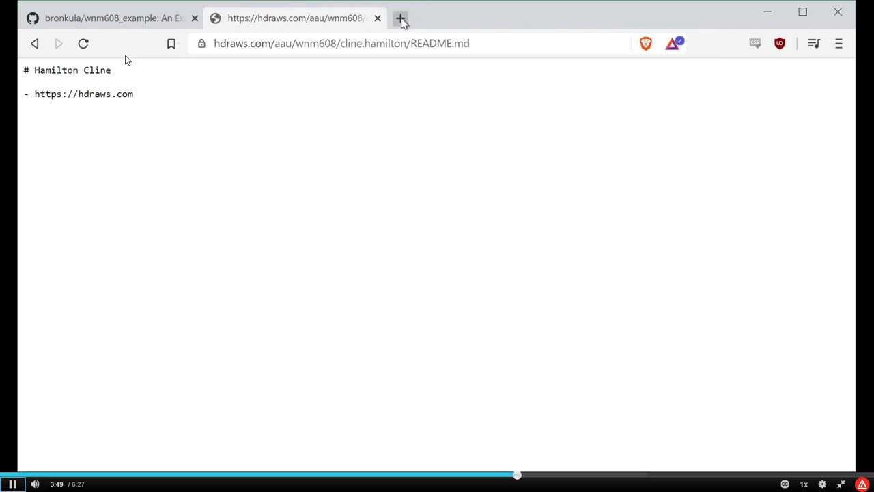
left_click(110, 18)
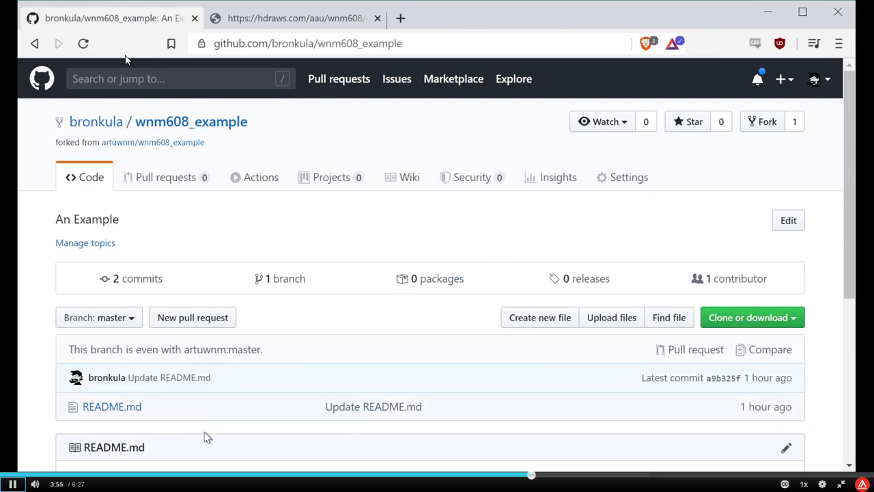
- Scroll through the class README's student-folder instructions on the fork page
scroll("down", 3)
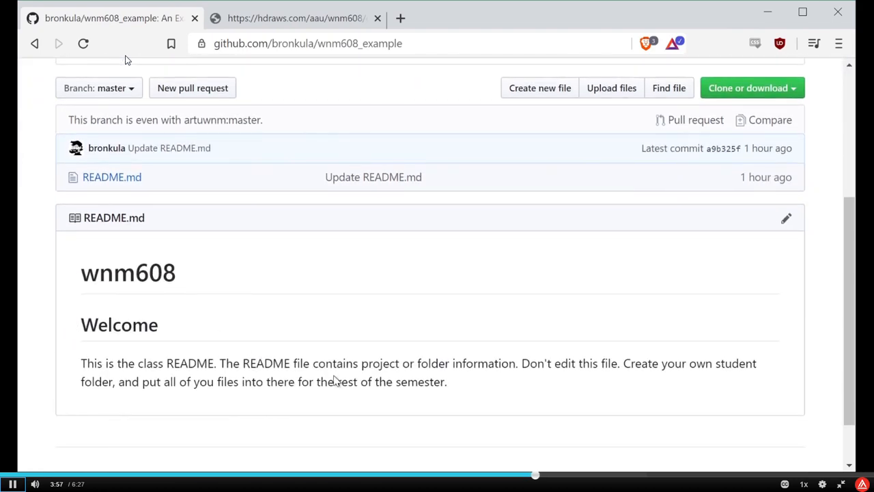
mouse_move(393, 355)
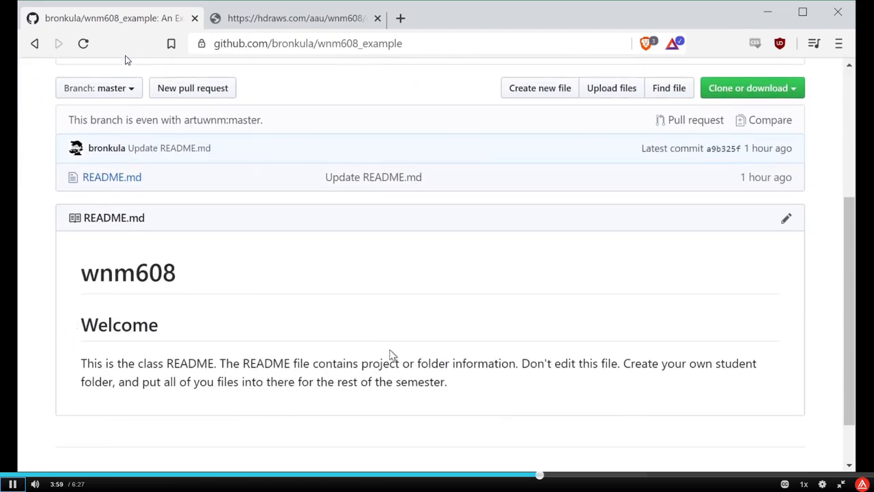
scroll("up", 3)
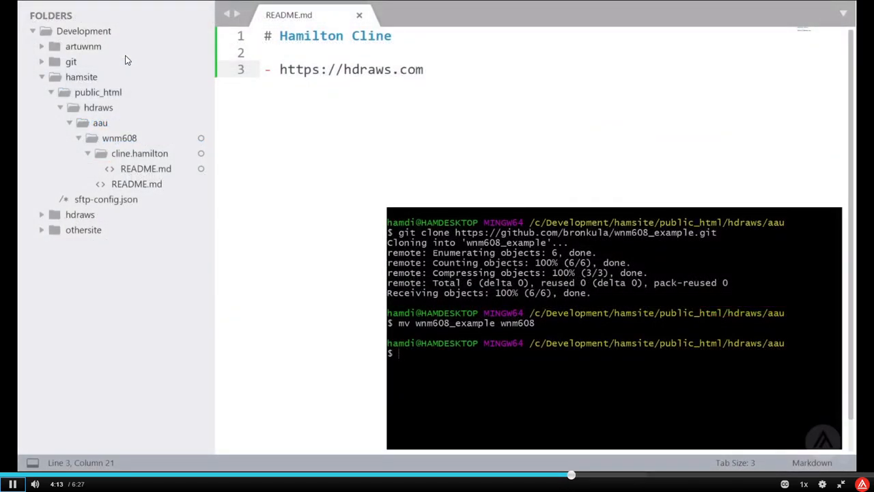
mouse_move(482, 370)
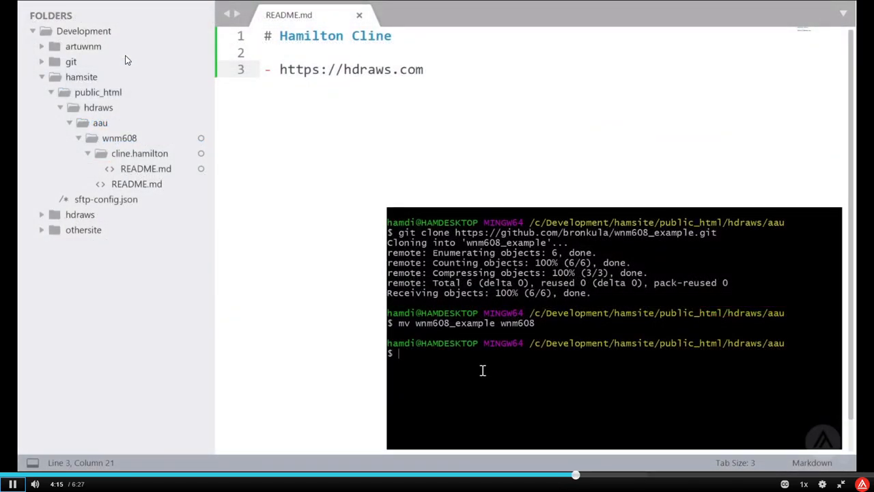
type("git st")
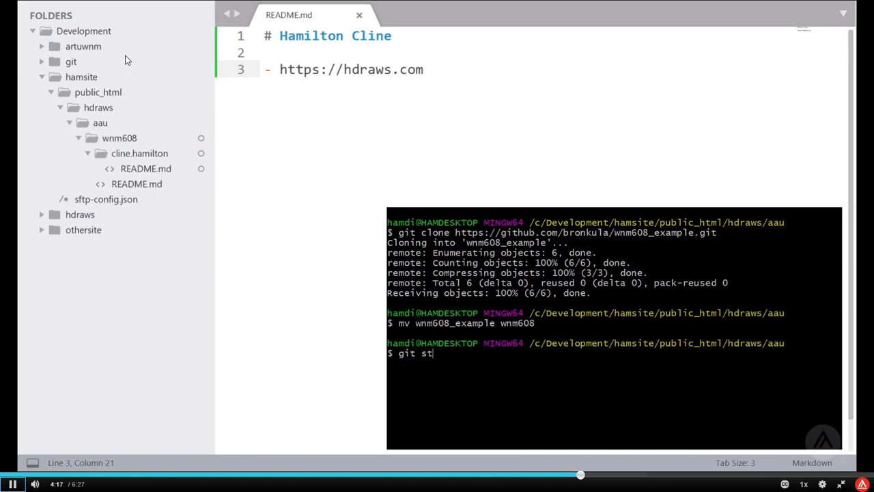
key("Return")
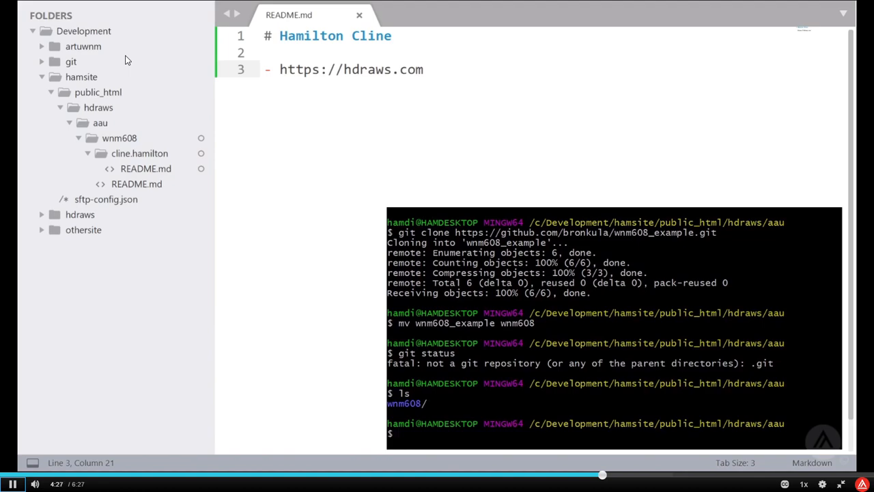
type("cd wnm608")
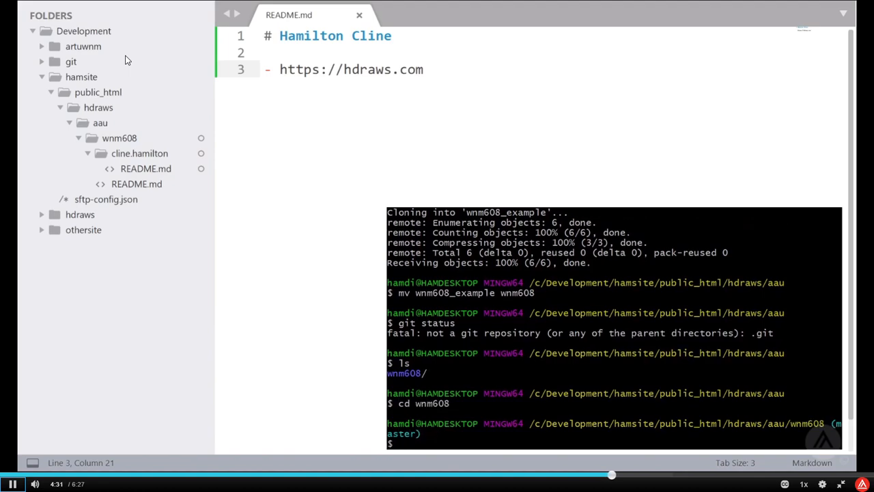
type("git status")
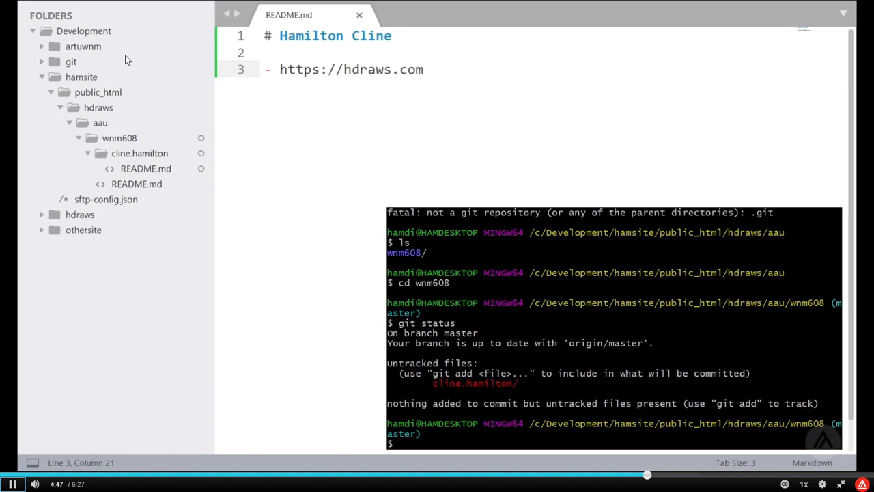
- Stage cline.hamilton/README.md with git add . and commit it as "first commit"
type("git a")
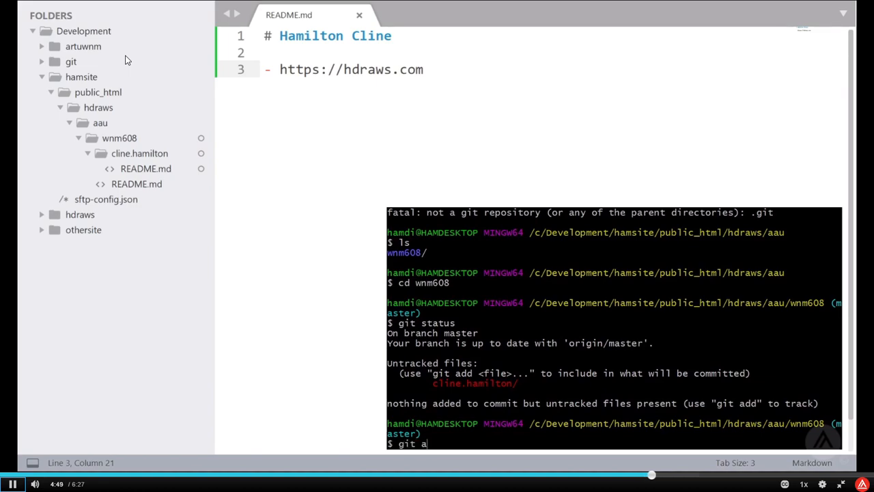
type("dd .")
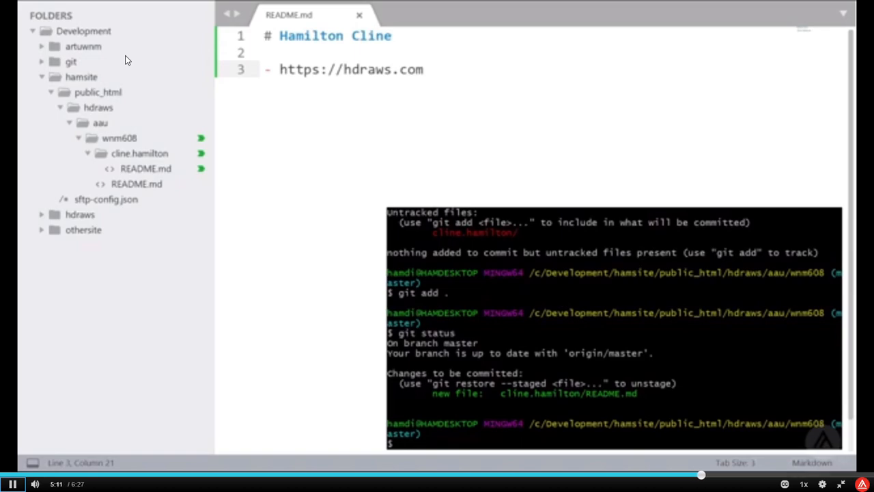
type("git commit")
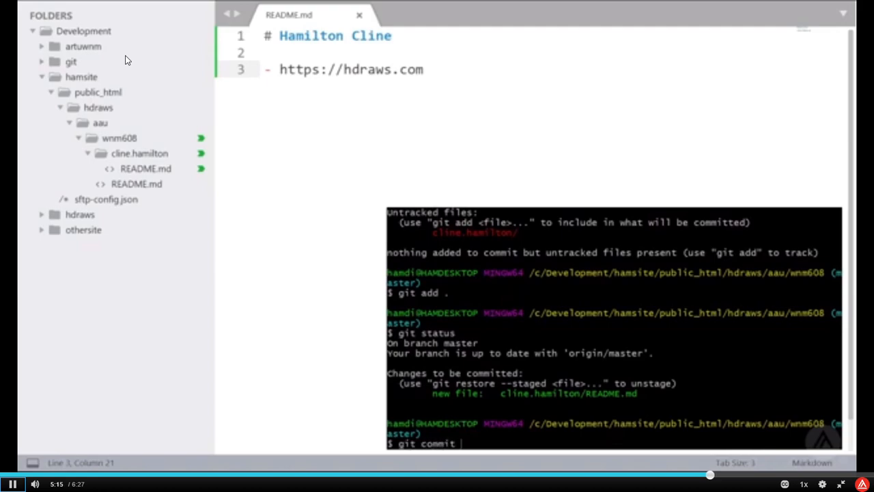
type("-m \"")
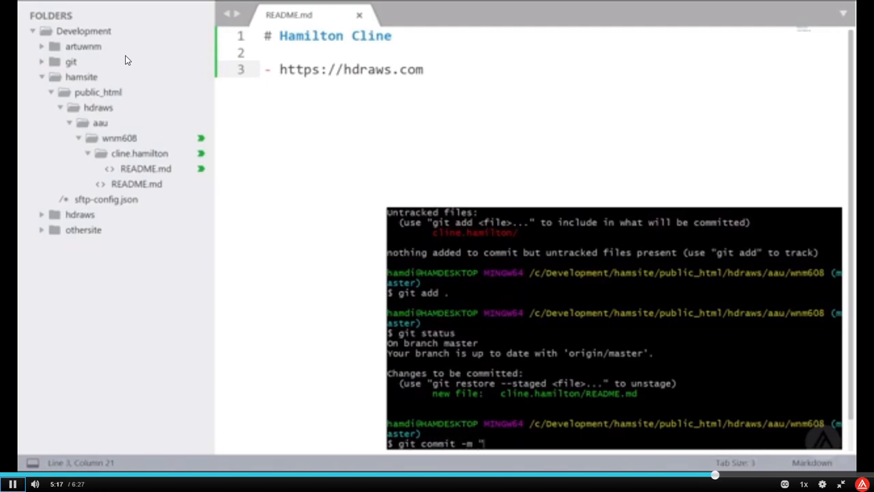
type("first commit")
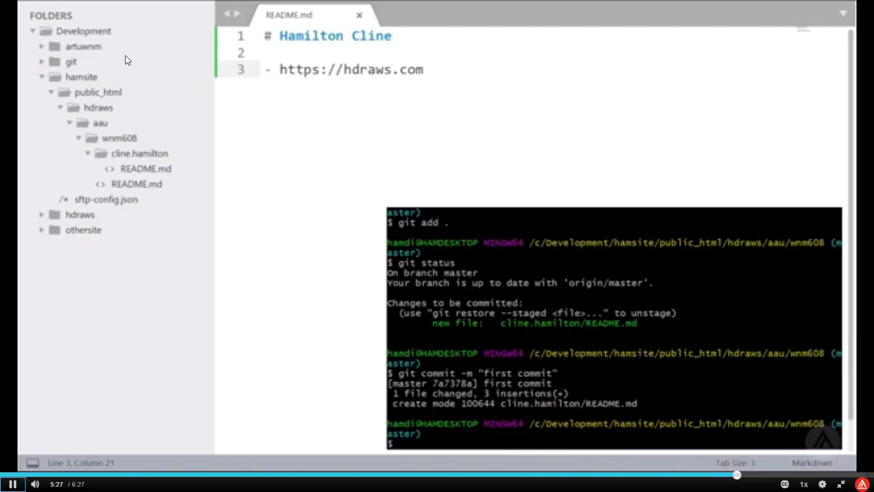
- Run git push origin master in Git Bash to publish the first commit to the fork
type("git")
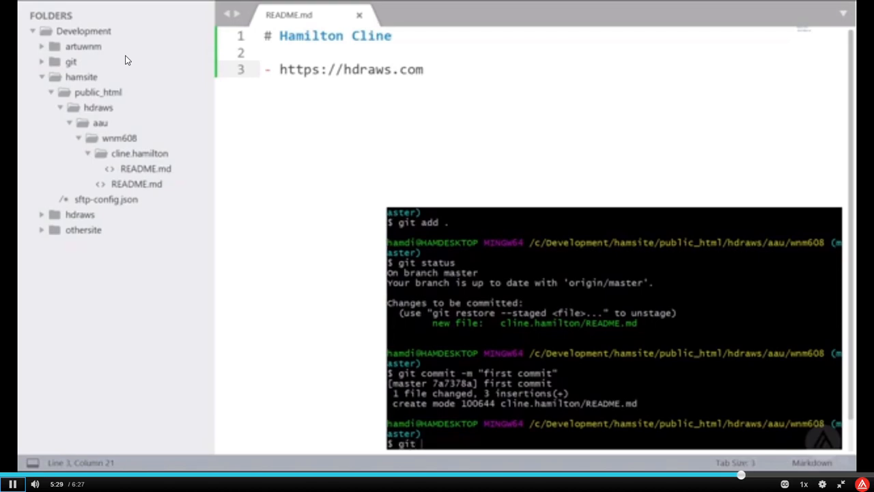
type("push ori")
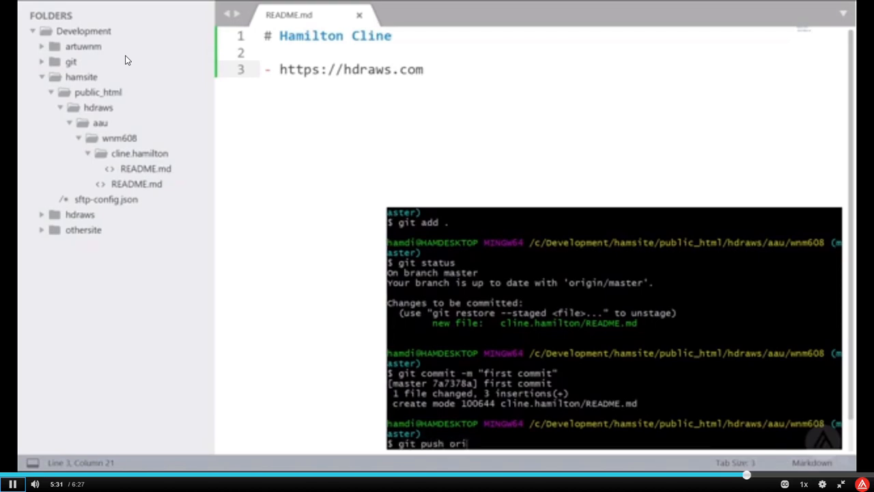
type("gin master")
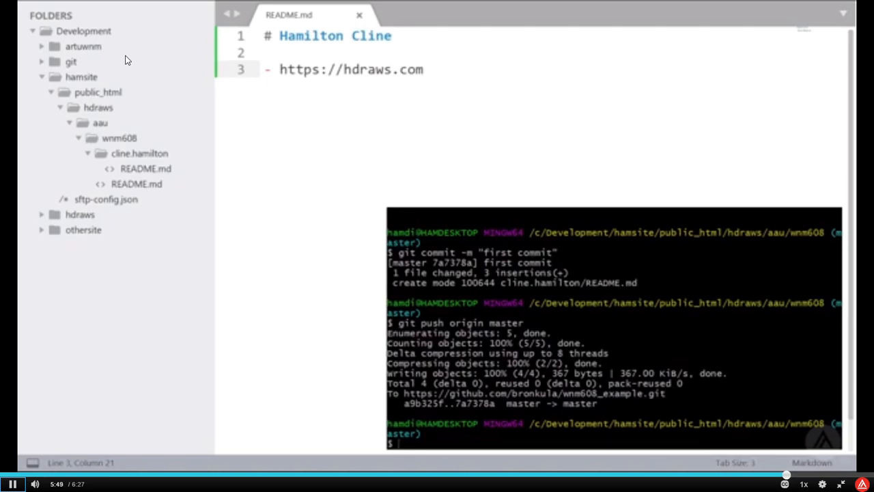
mouse_move(335, 303)
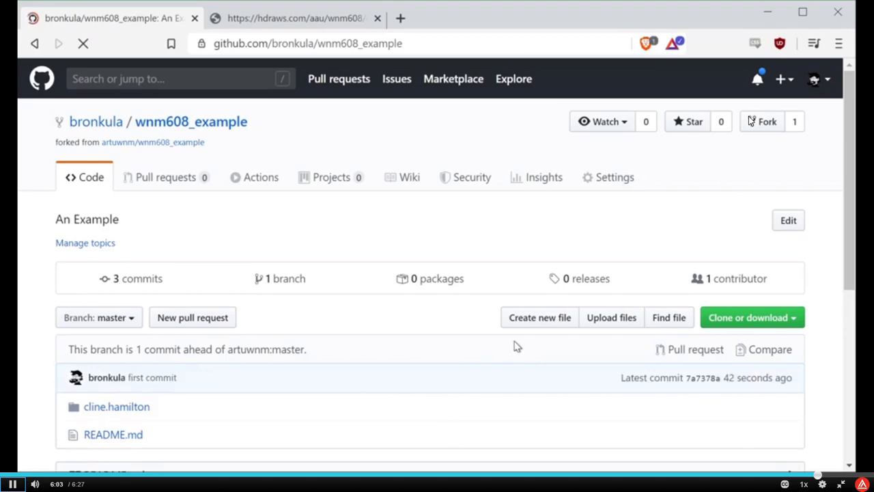
- View the cline.hamilton folder's README showing the Hamilton Cline heading and hdraws.com link
scroll("down", 3)
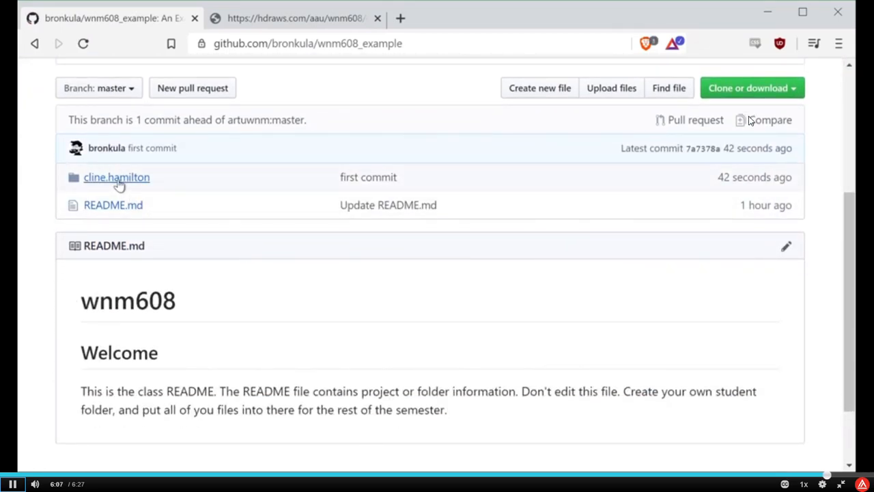
left_click(116, 177)
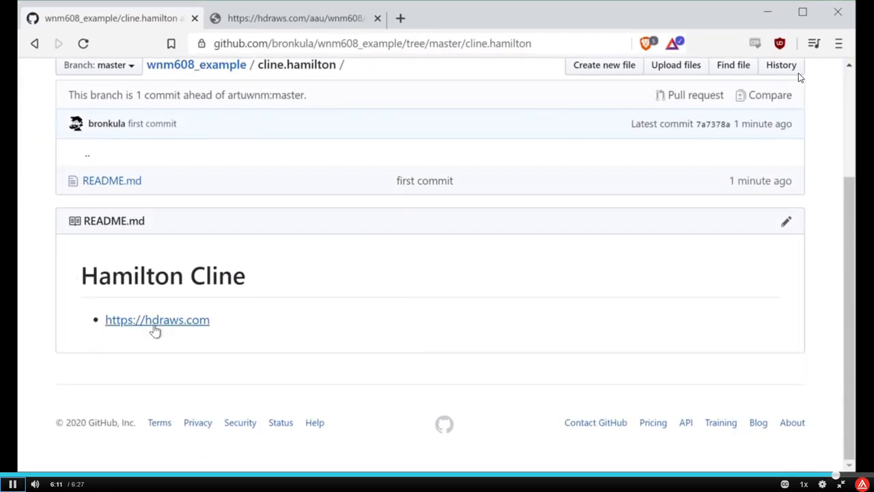
mouse_move(367, 374)
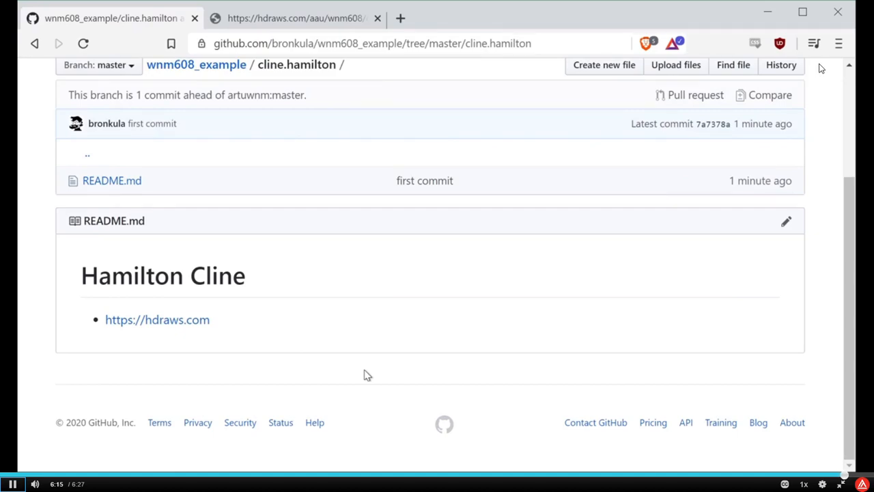
scroll("up", 3)
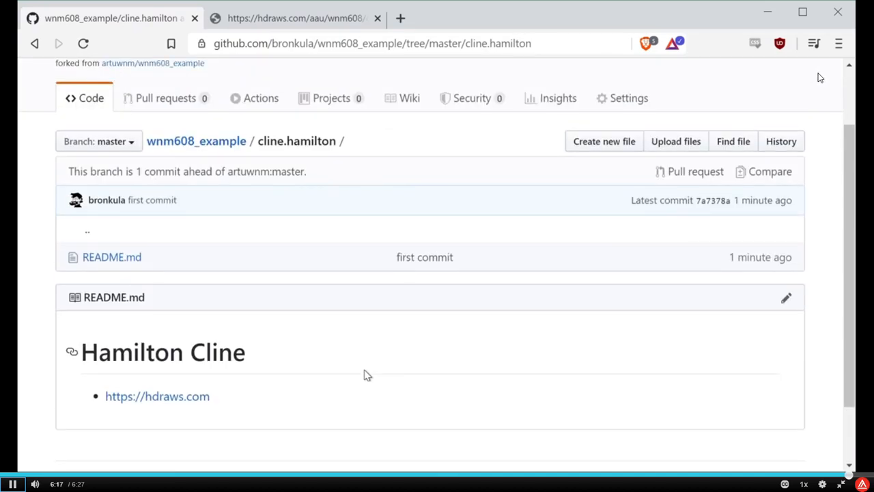